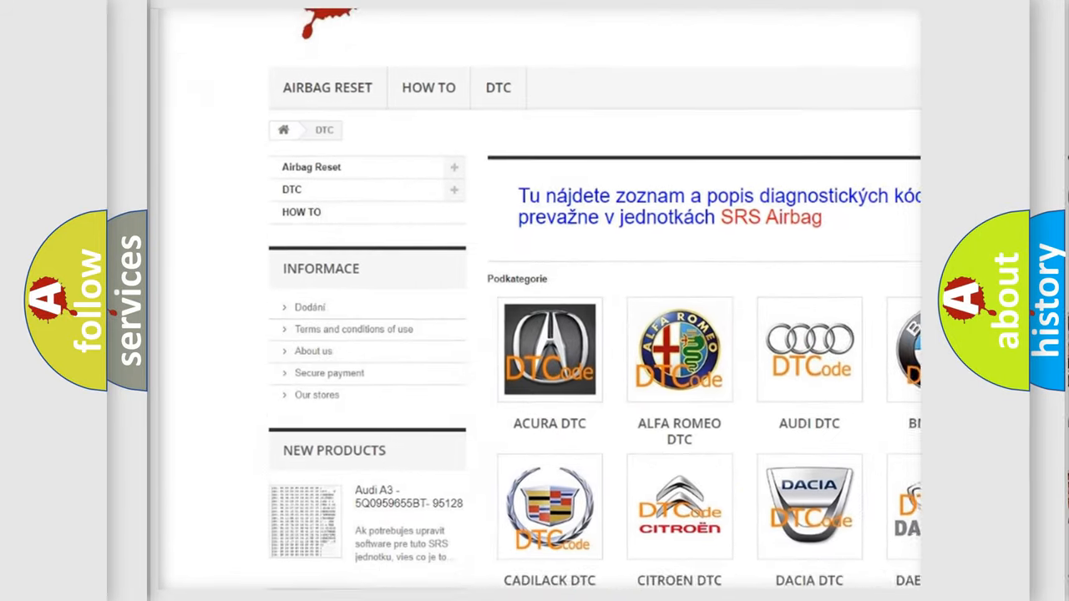
scroll(down, 3)
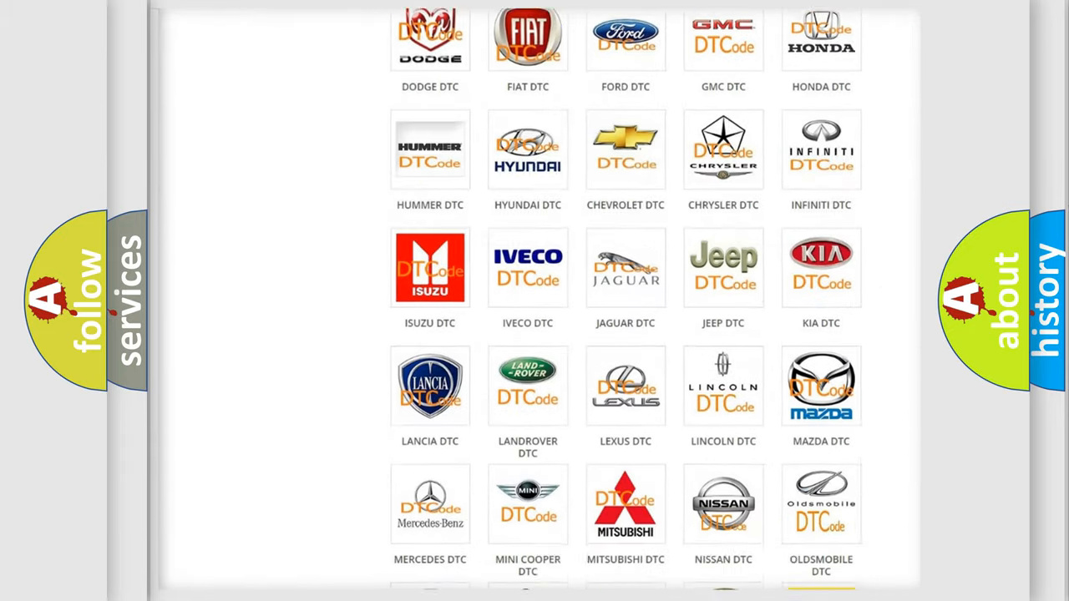
scroll(down, 3)
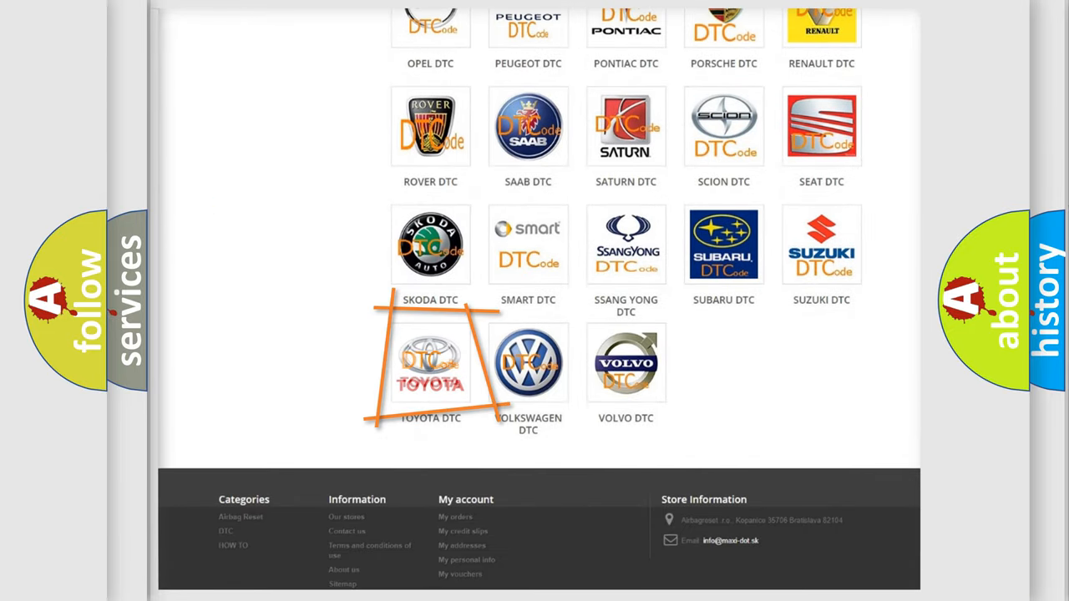